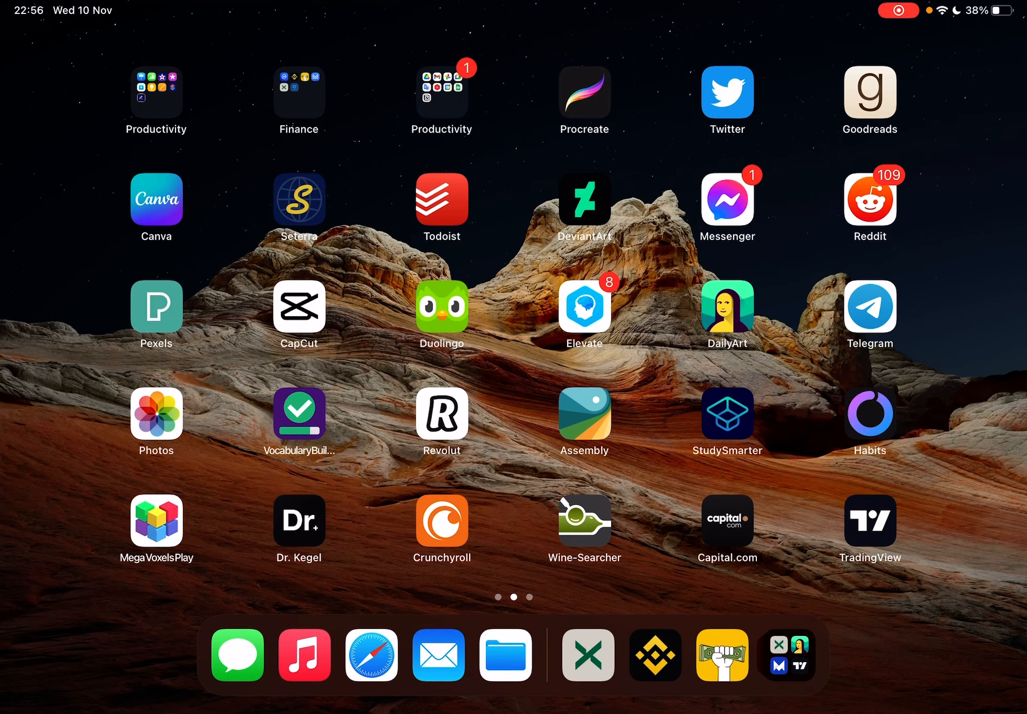
- Launch the Make Money app from the Finance folder on the Home Screen
left_click(298, 92)
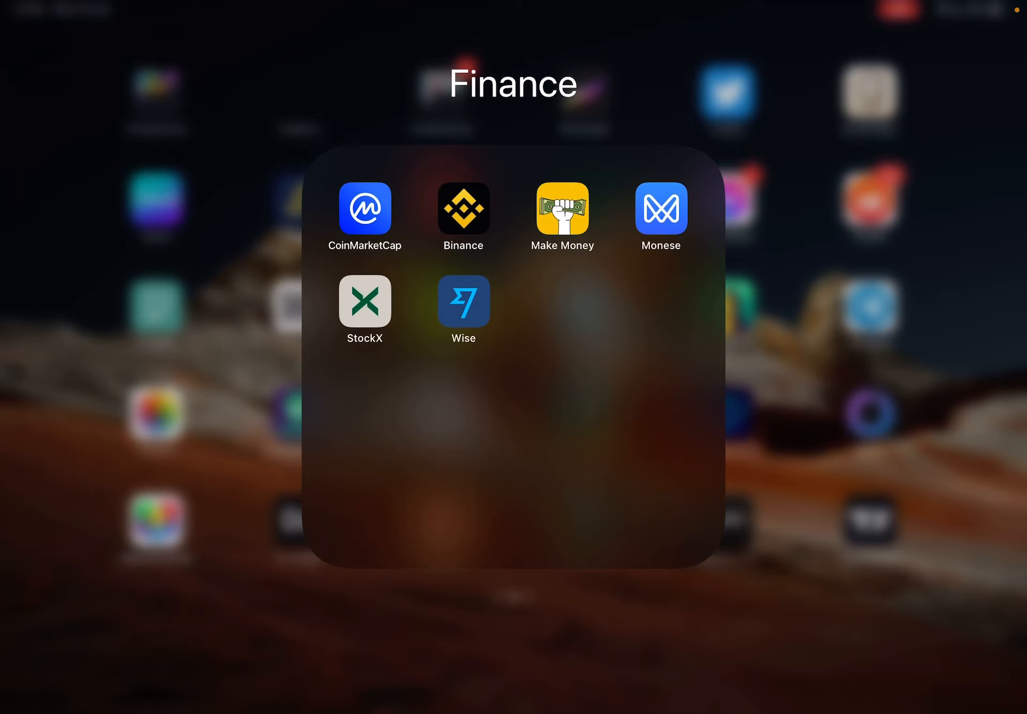
left_click(562, 210)
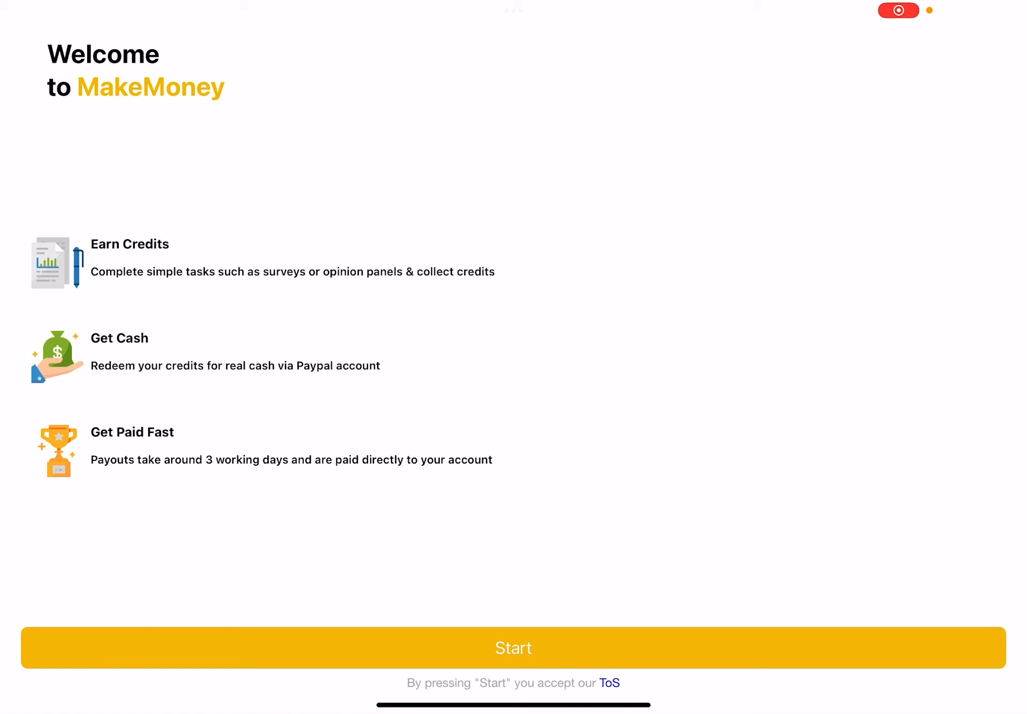
- Start past the Welcome to MakeMoney screen to reach the data protection notice
left_click(513, 647)
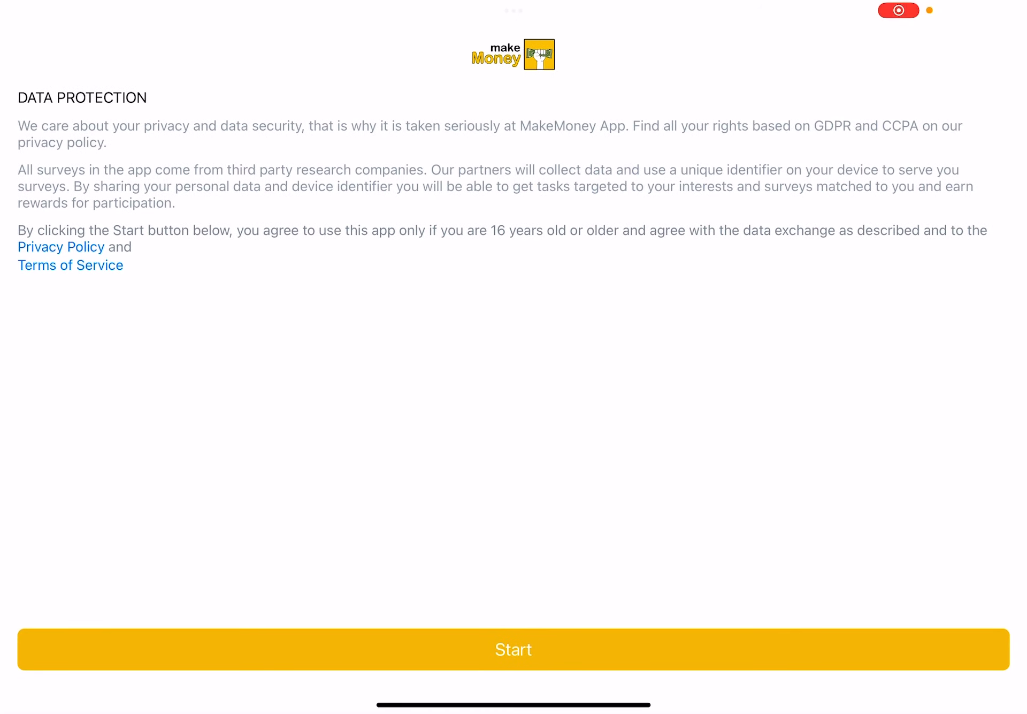
- Accept the Data Protection terms to reach the Tasks list of surveys
left_click(513, 649)
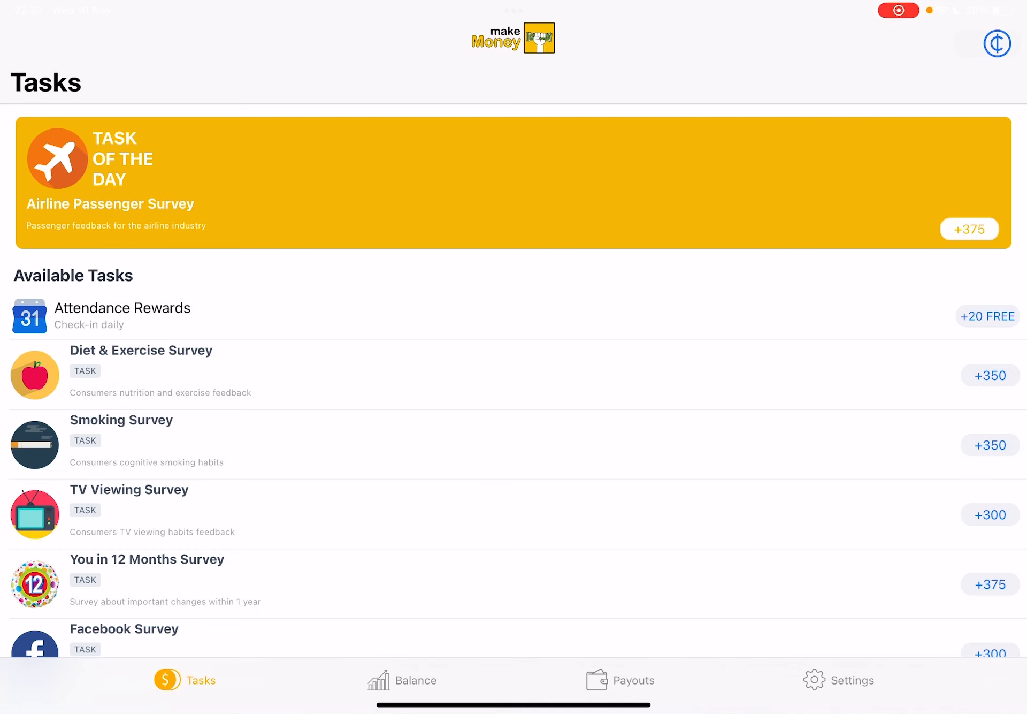
- Scroll through the survey tasks, view the 30-credit Balance, then the PayPal Payouts options
scroll("down", 3)
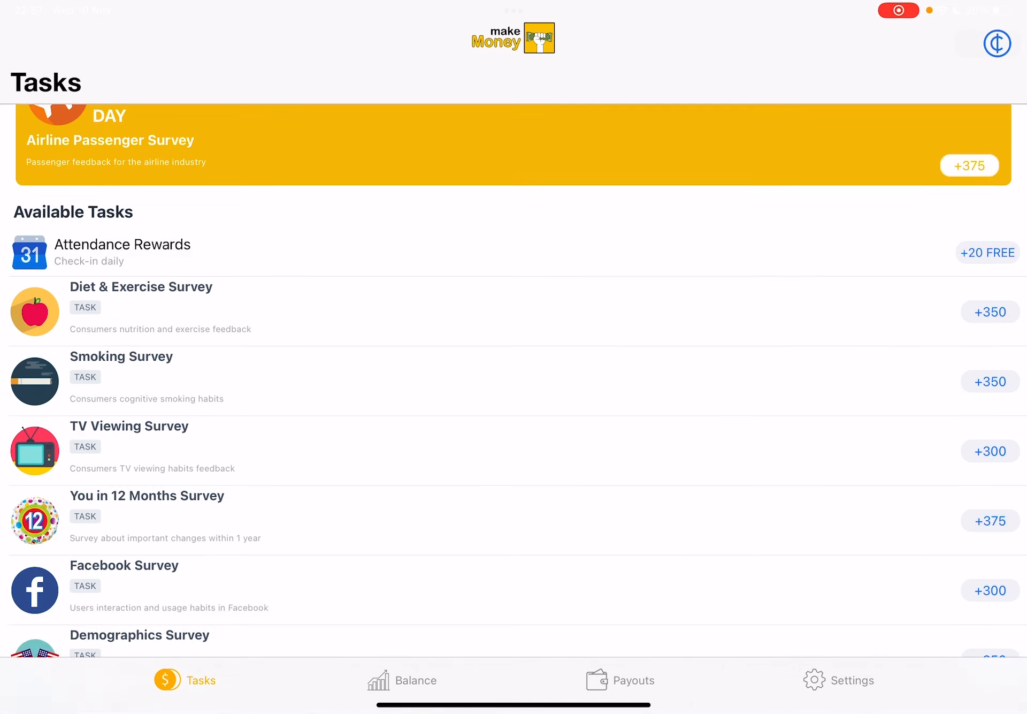
scroll("down", 3)
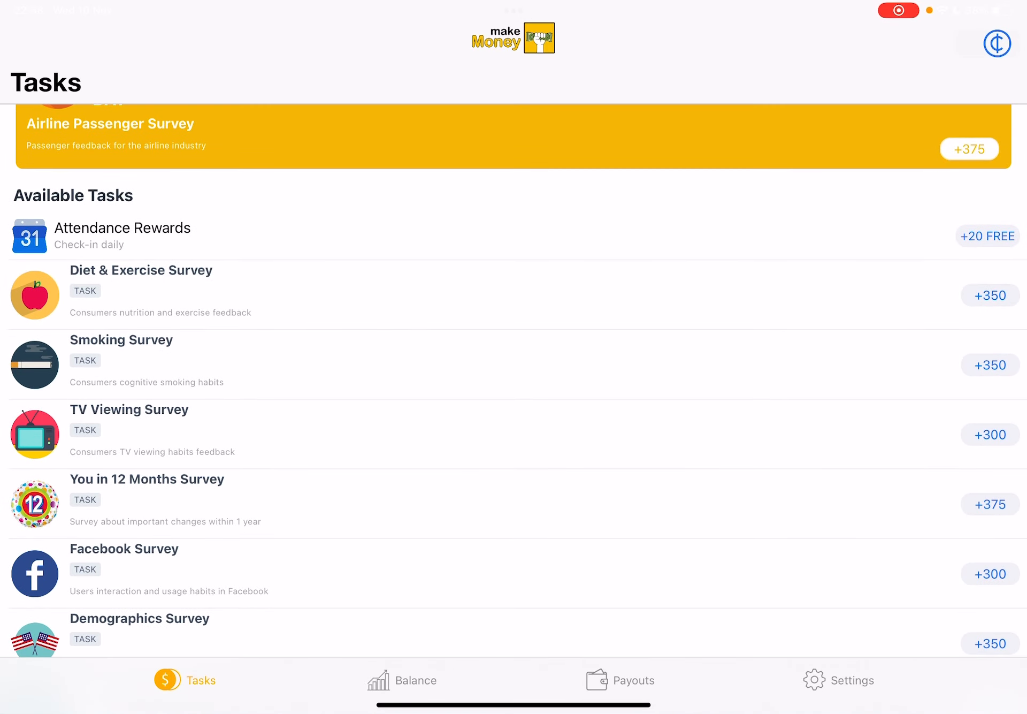
scroll("up", 3)
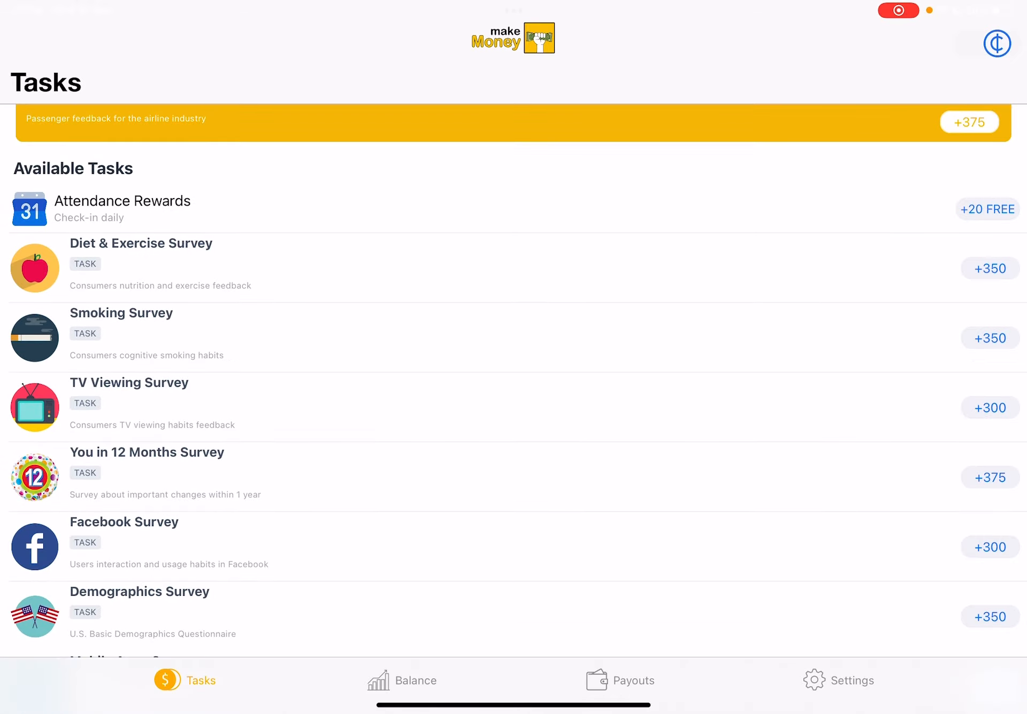
left_click(415, 680)
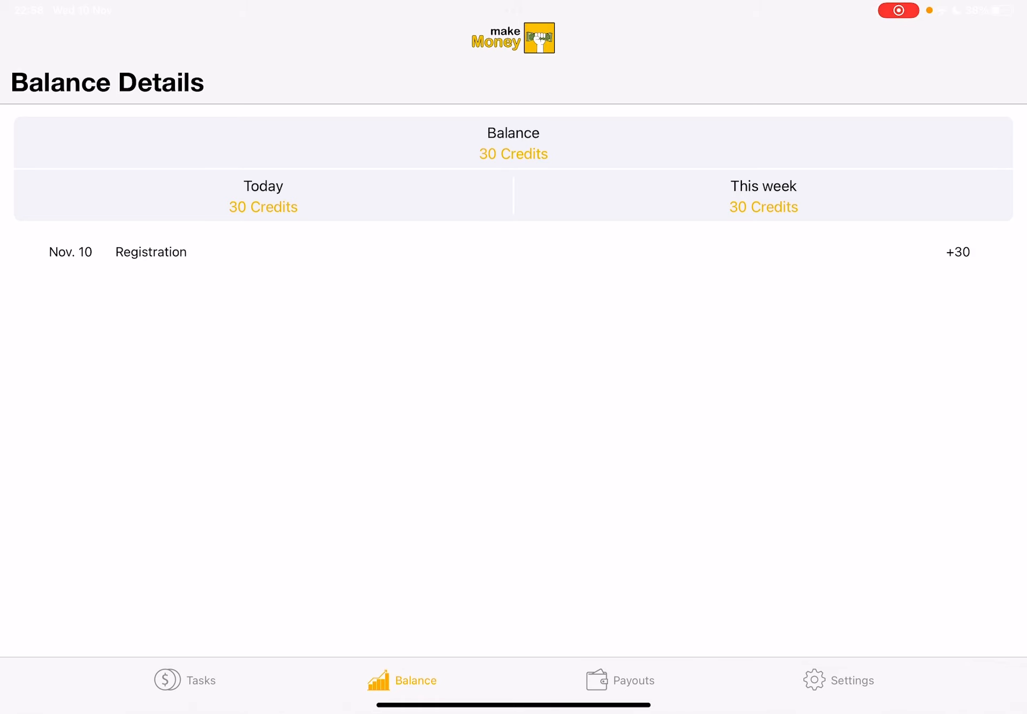
left_click(636, 679)
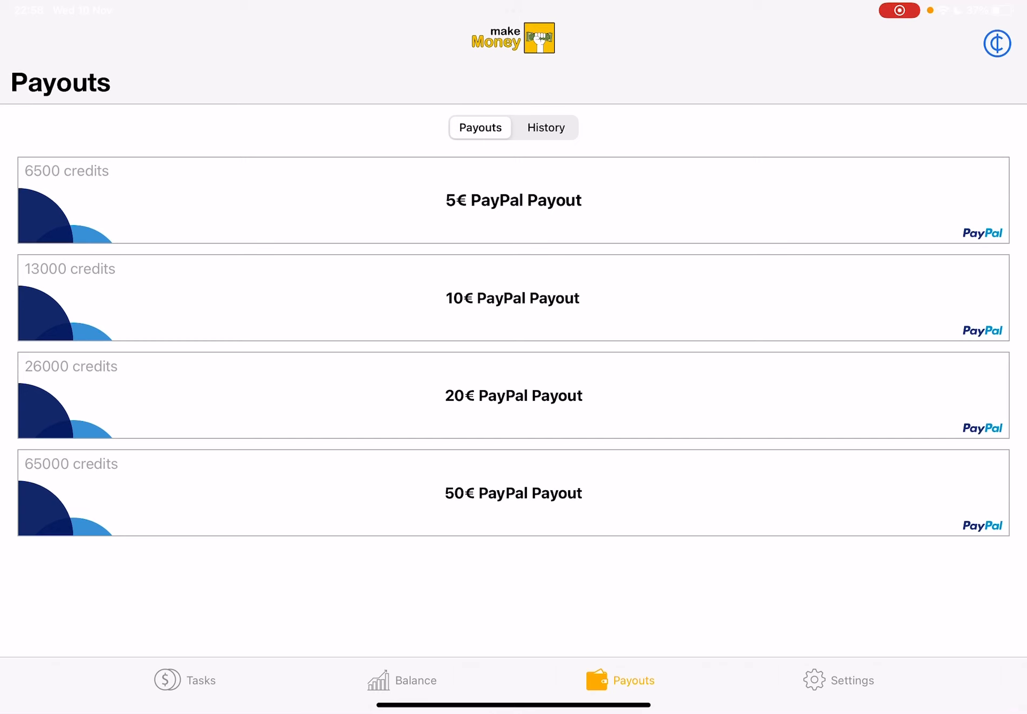
- Return from the Payouts options to the Tasks list of available surveys
left_click(202, 680)
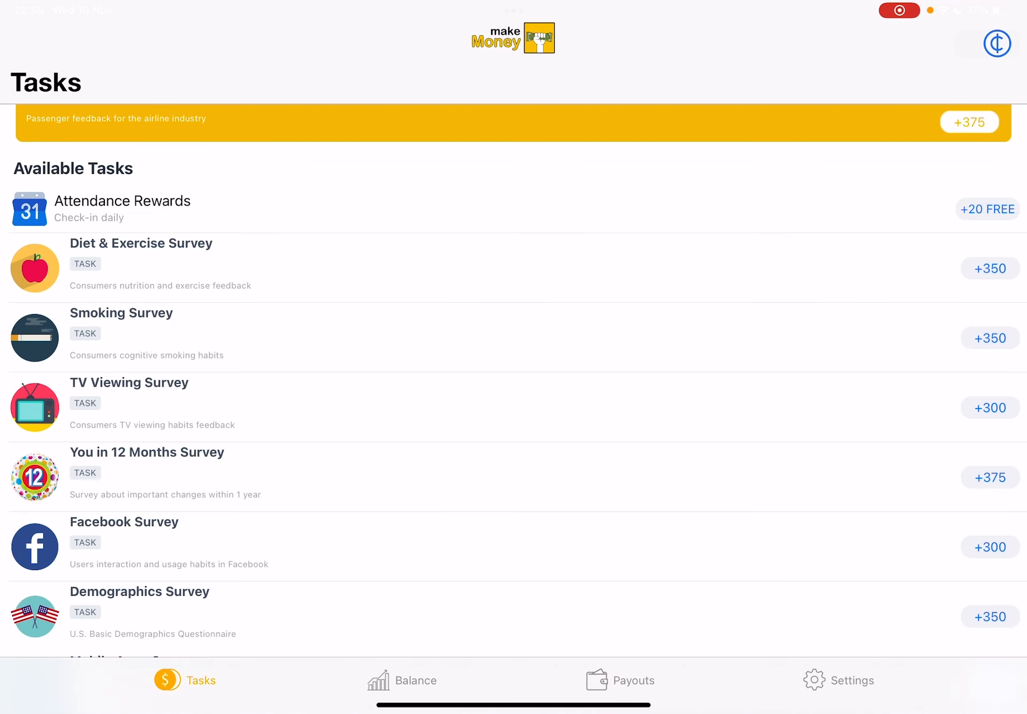